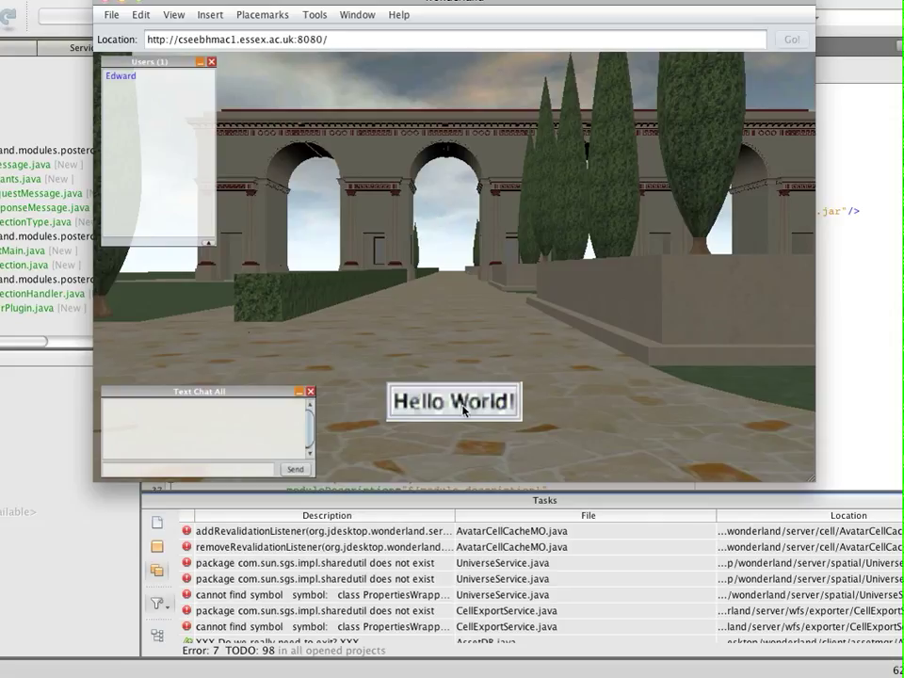
{"action": "mouse_move", "coordinate": [493, 445]}
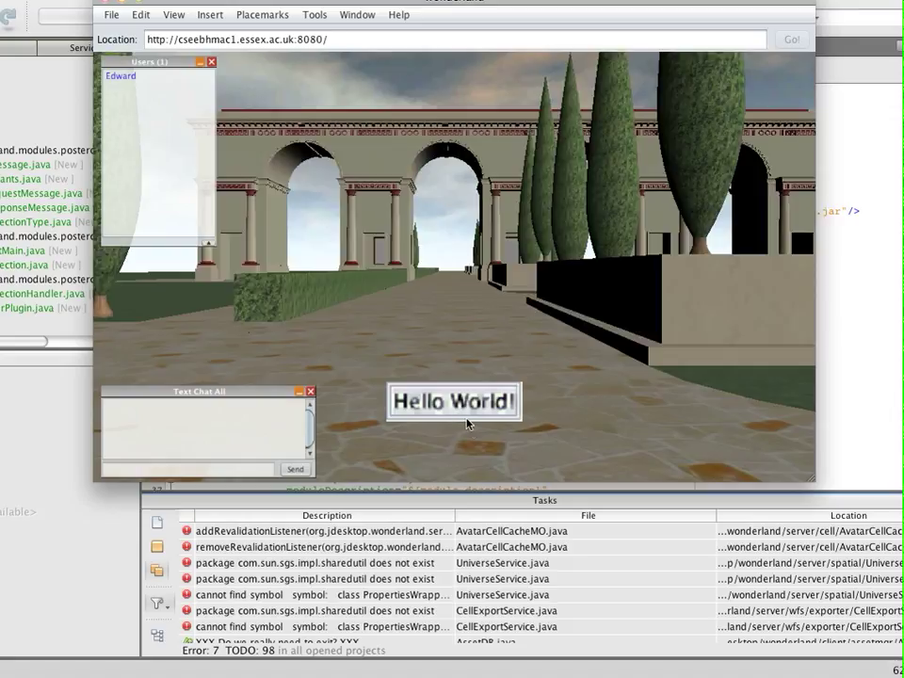
{"action": "mouse_move", "coordinate": [471, 432]}
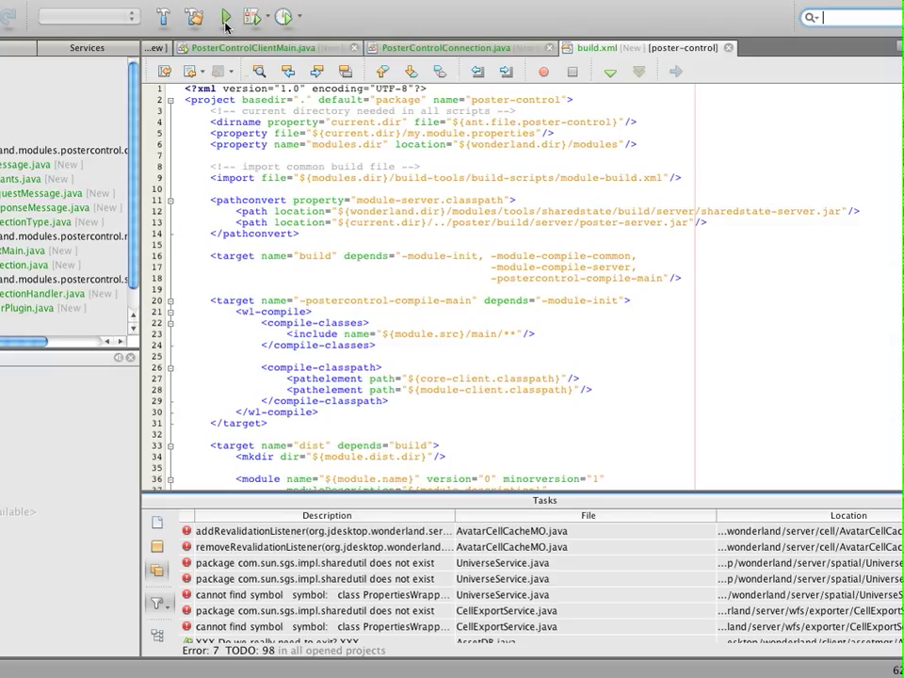
Step: Run the poster-control project from NetBeans so it drives the Hello World poster
{"action": "left_click", "coordinate": [223, 17]}
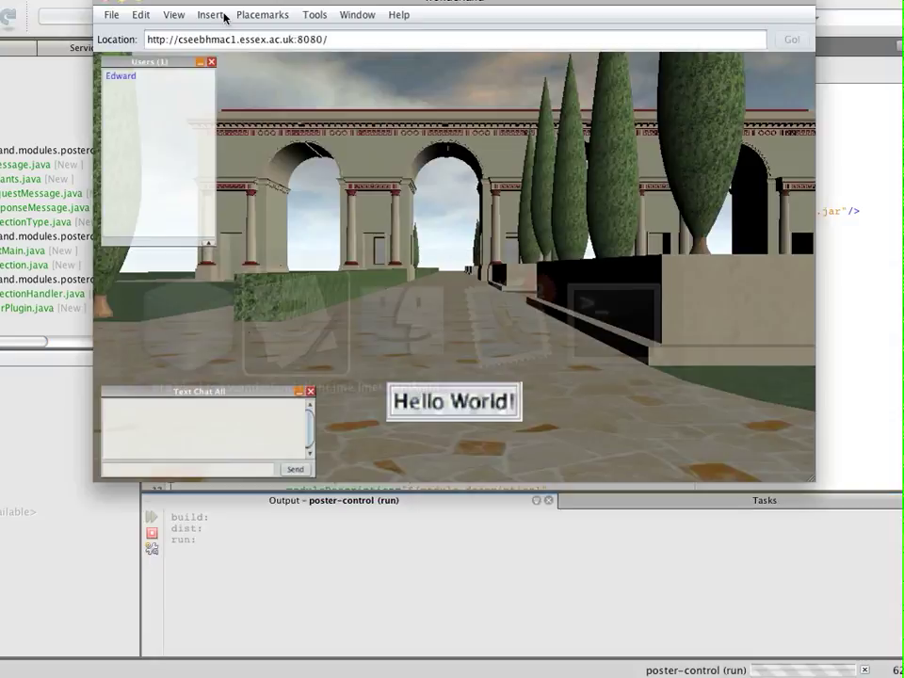